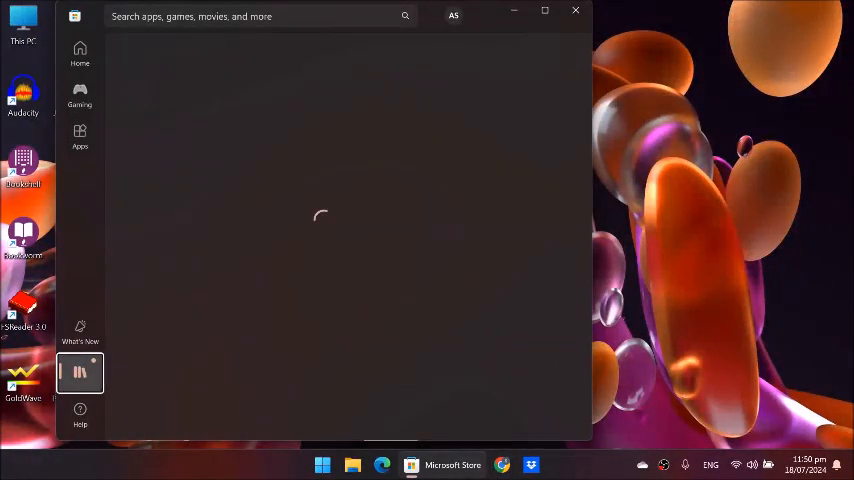
Open the Library to see the pending NarratorExtension - Excel update and installed apps.
{"action": "left_click", "coordinate": [80, 372]}
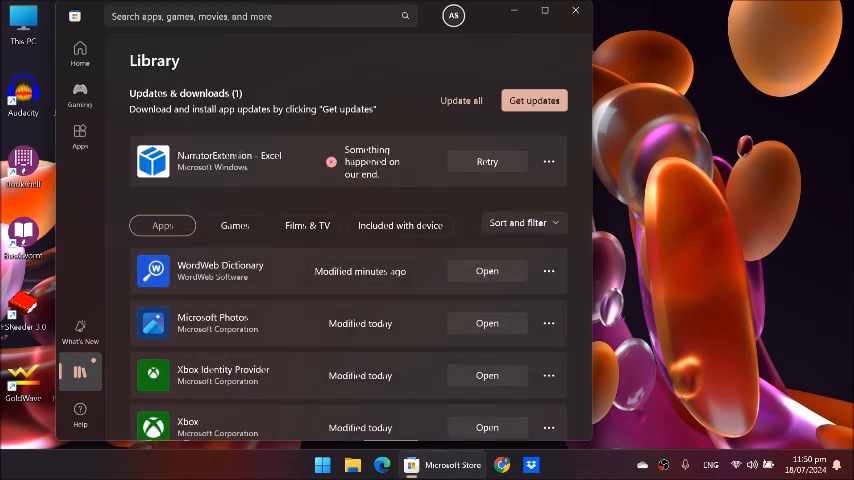
{"action": "mouse_move", "coordinate": [461, 100]}
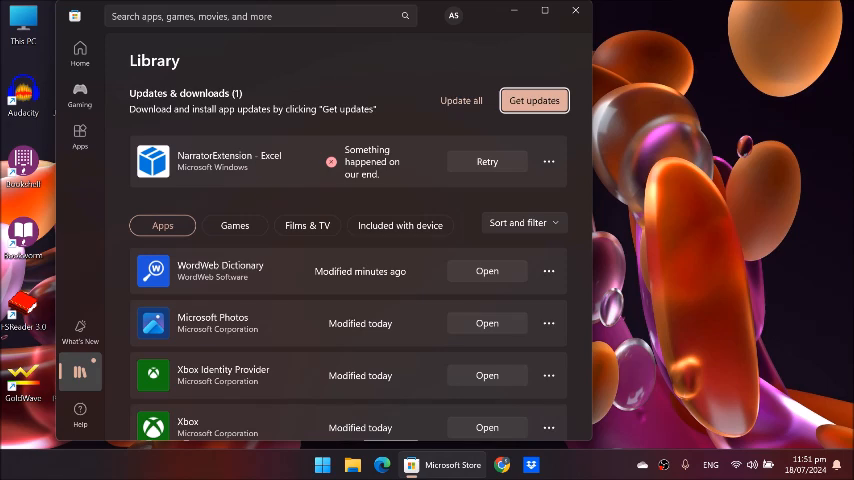
Get updates, then scroll to HEVC Video Extensions, Sticky Notes and Microsoft 365, modified moments ago.
{"action": "left_click", "coordinate": [534, 100]}
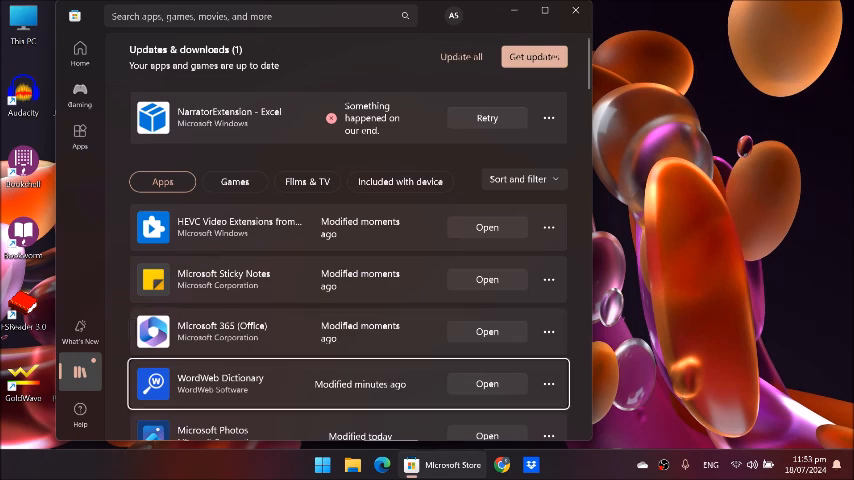
{"action": "scroll", "scroll_direction": "down", "scroll_amount": 3}
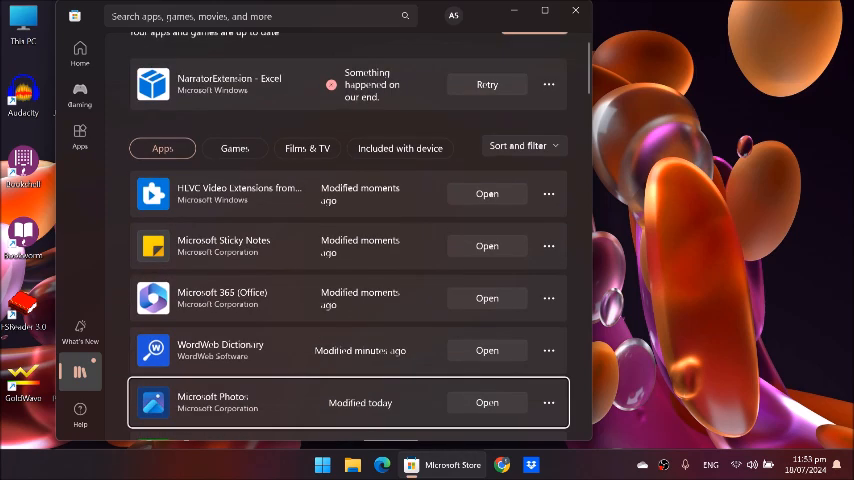
{"action": "scroll", "scroll_direction": "down", "scroll_amount": 3}
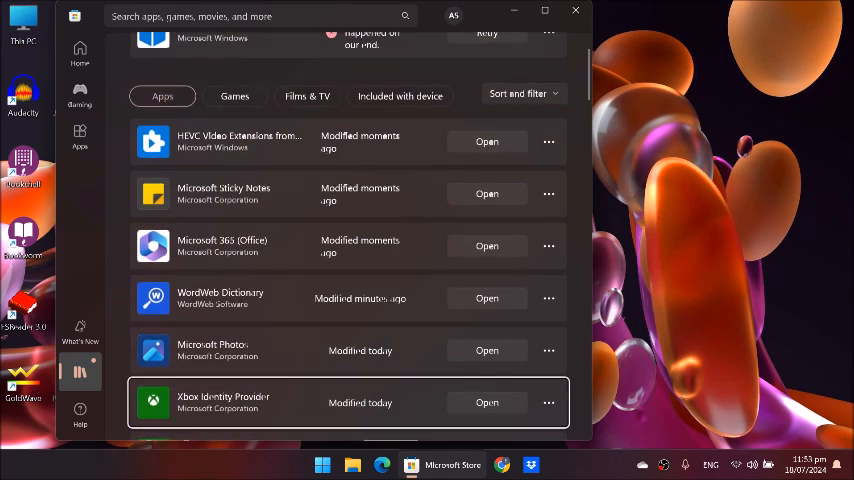